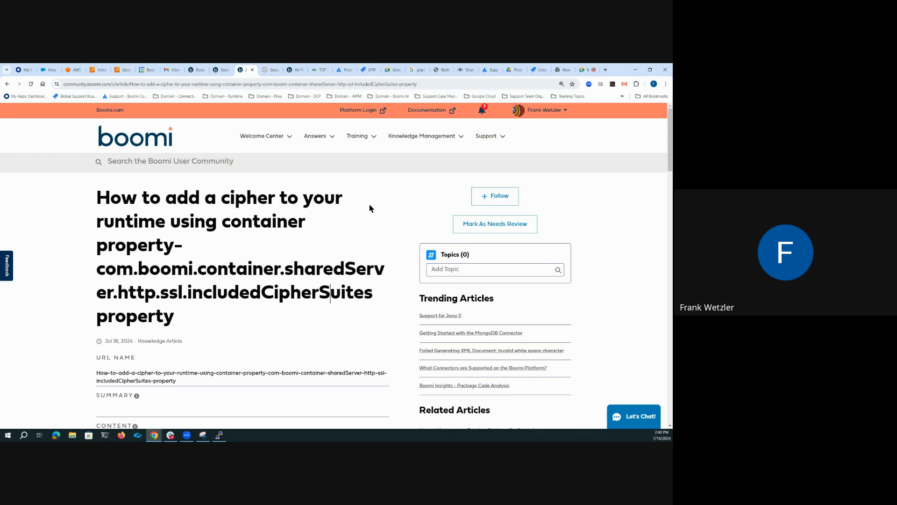
Scroll the Boomi article to the Content section with the Java 11 and Java 8 security file paths.
scroll("down", 3)
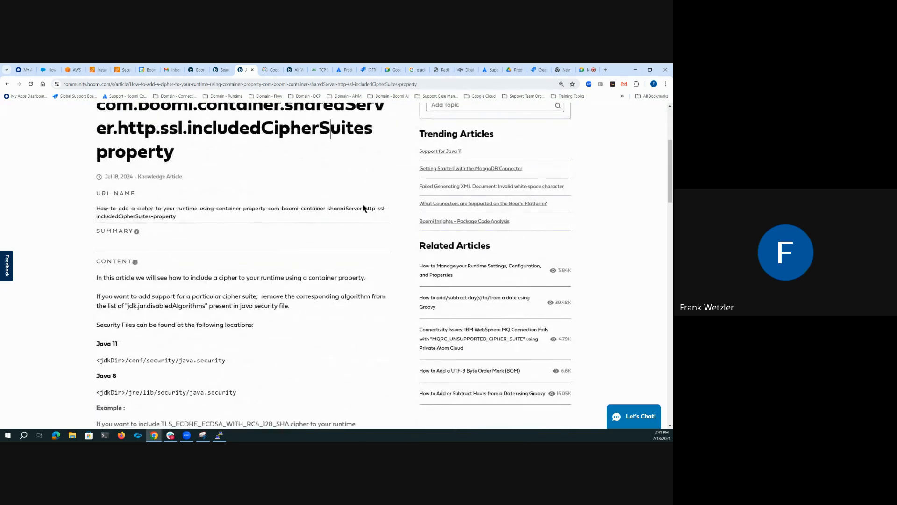
scroll("down", 3)
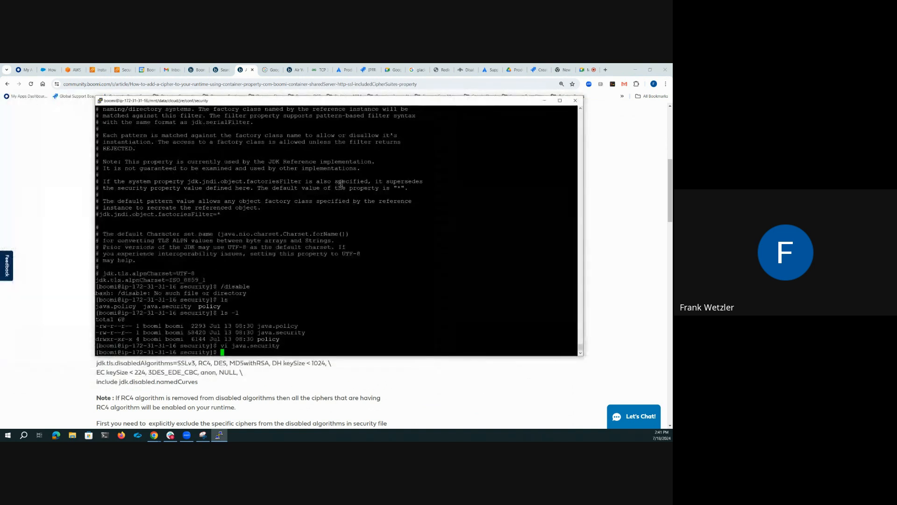
Check the current directory with pwd, then open java.security in vi.
type("pwd")
type("ls -l")
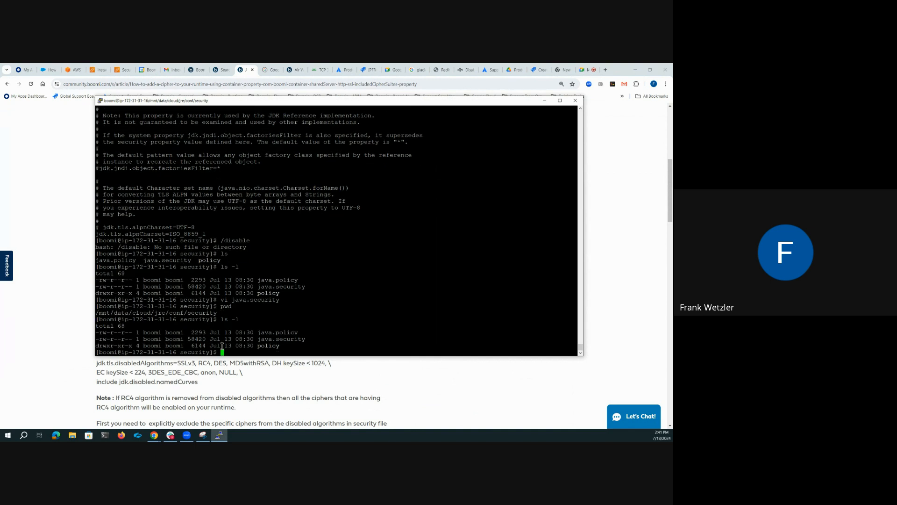
type("vi")
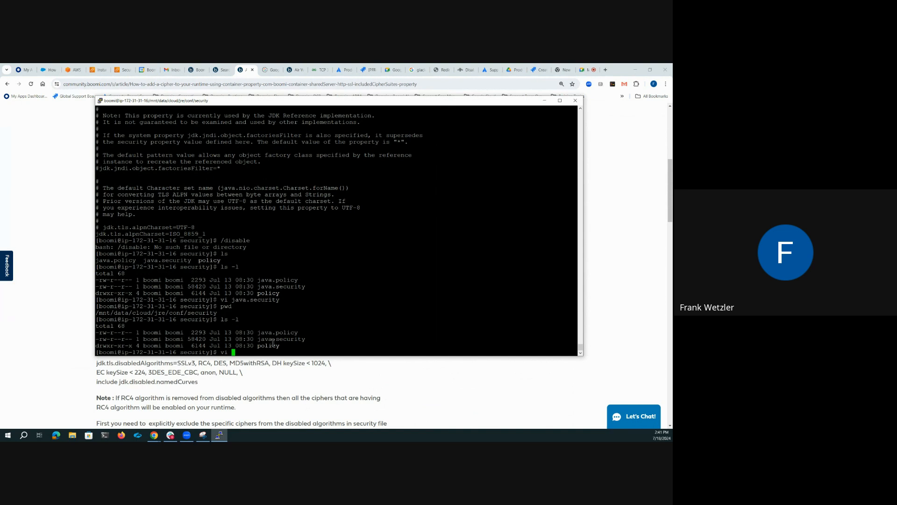
type("java.security")
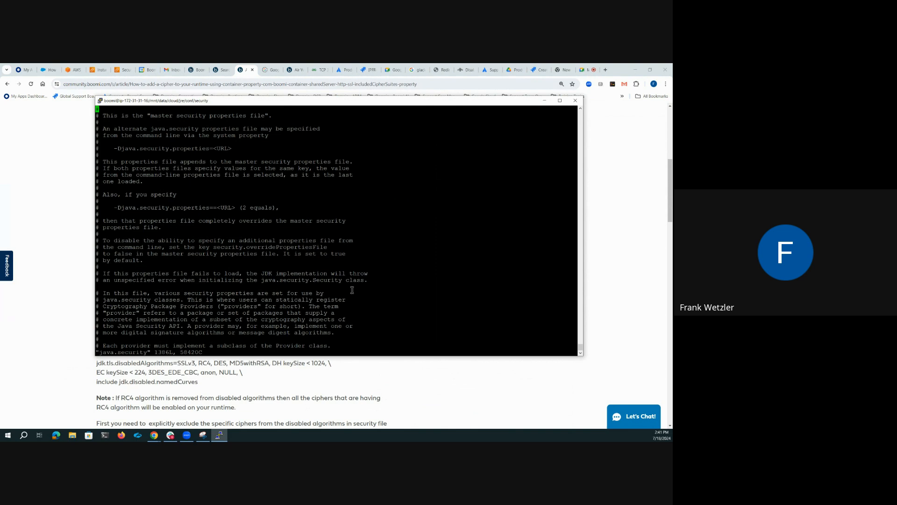
mouse_move(449, 184)
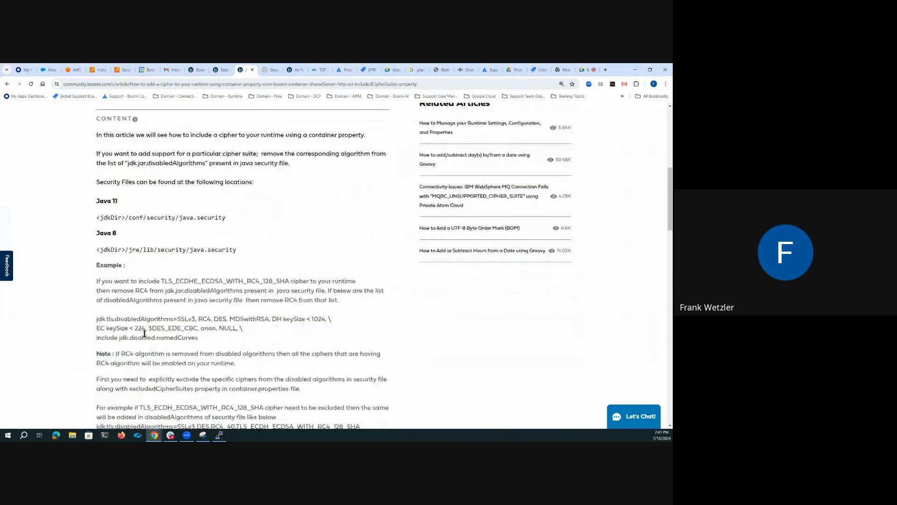
Select the disabledAlgorithms property name in the article's jdk.jar.disabledAlgorithms example.
scroll("down", 3)
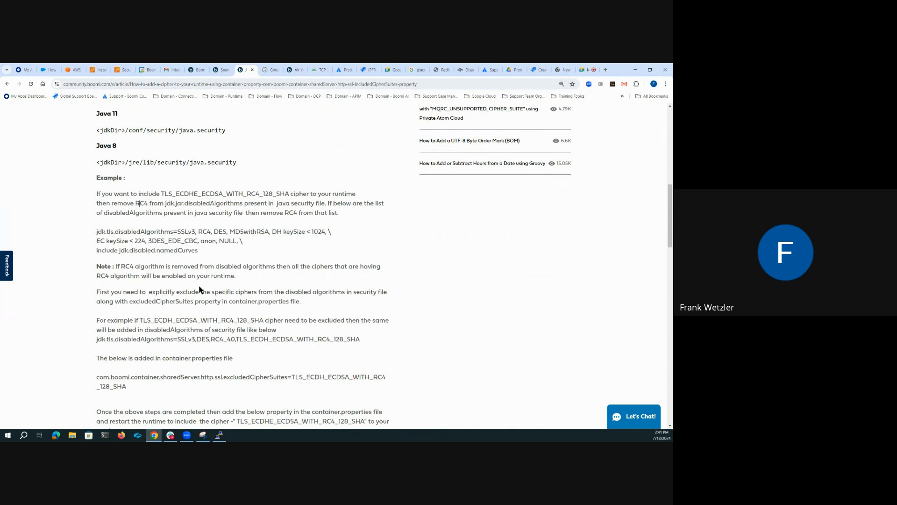
mouse_move(185, 203)
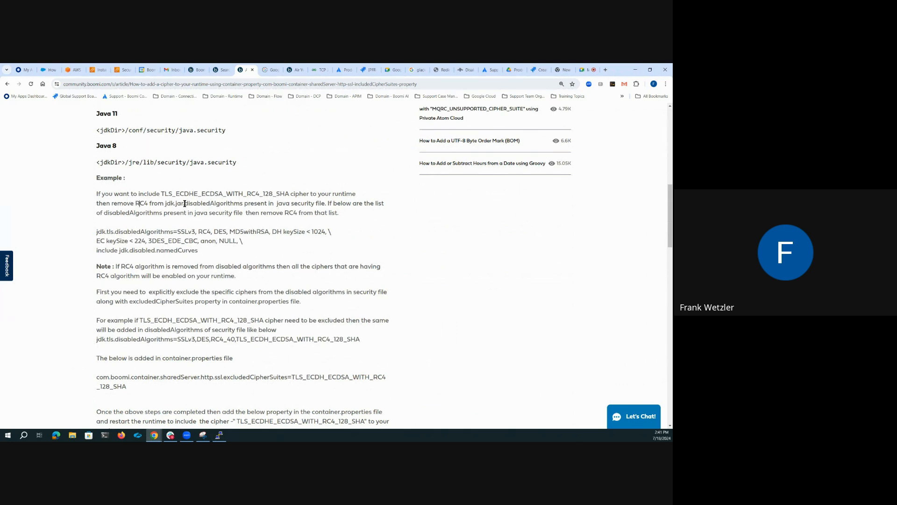
double_click(213, 203)
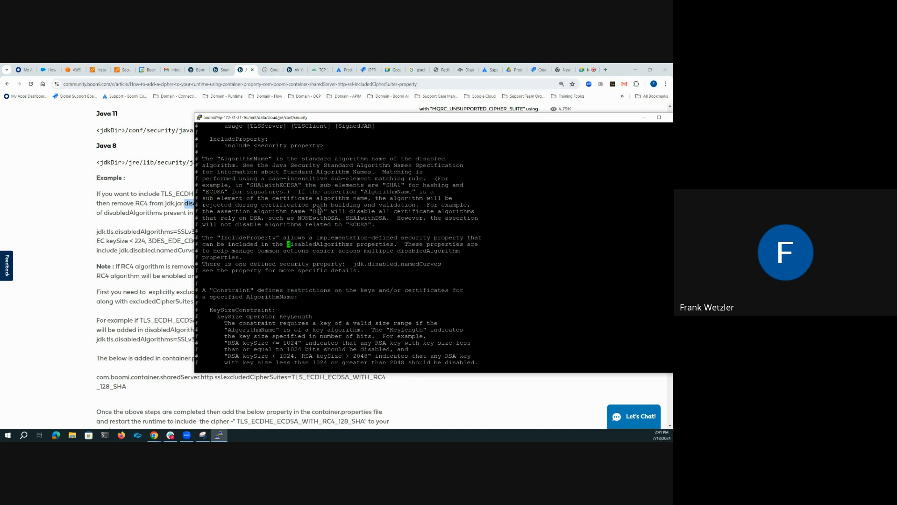
Search java.security for disabledAlgorithms until the jdk.tls.disabledAlgorithms line listing RC4 is reached.
scroll("down", 3)
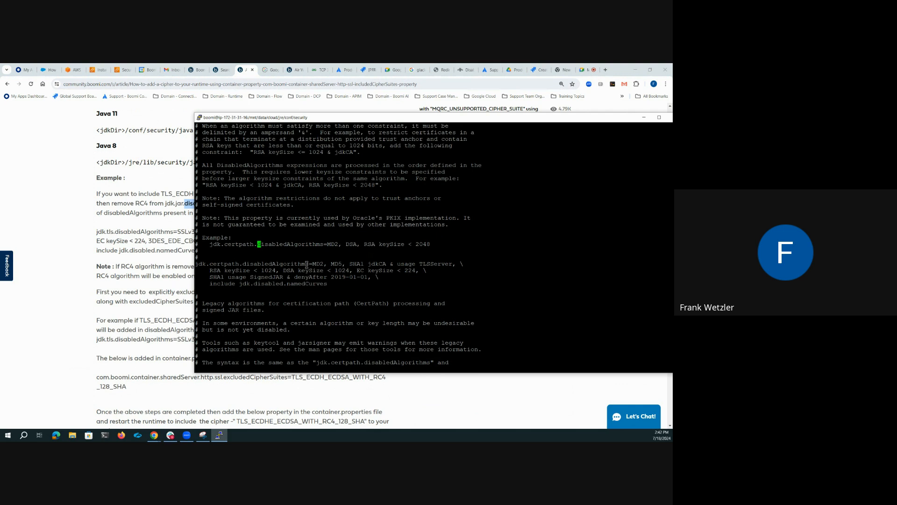
scroll("down", 3)
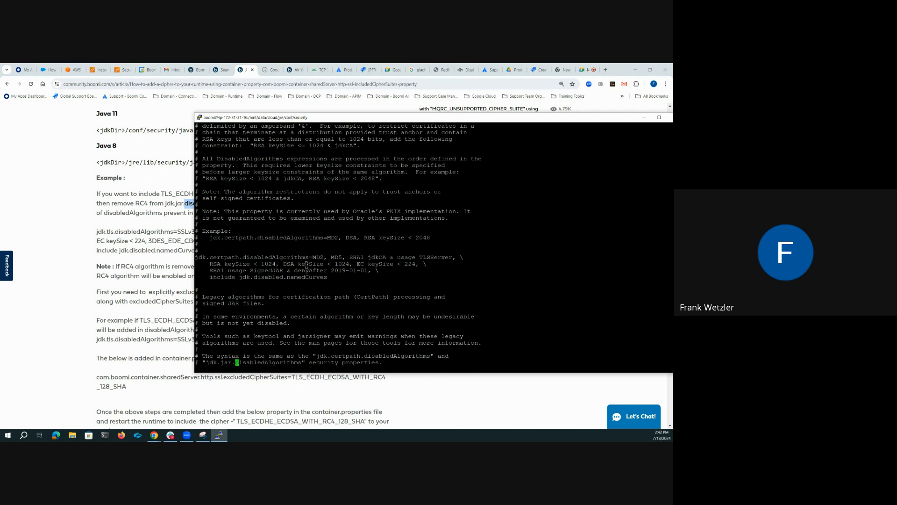
scroll("down", 3)
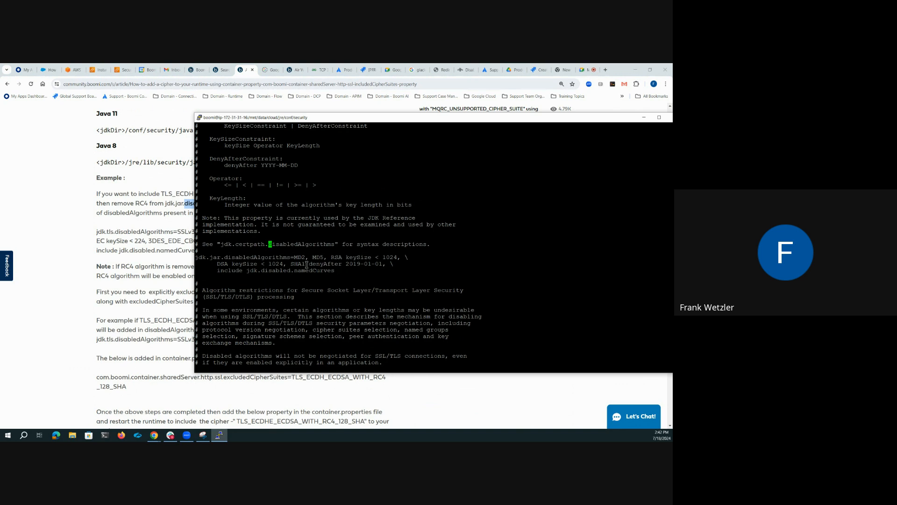
scroll("down", 3)
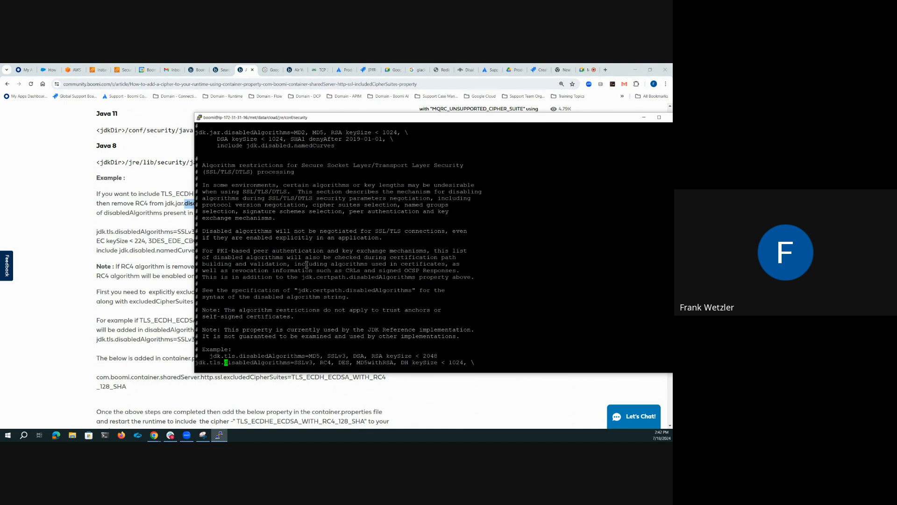
scroll("down", 3)
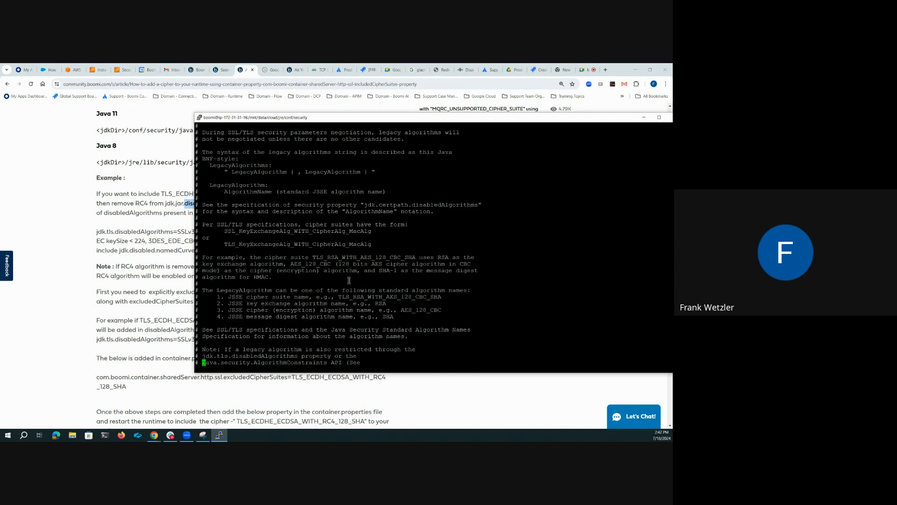
scroll("down", 3)
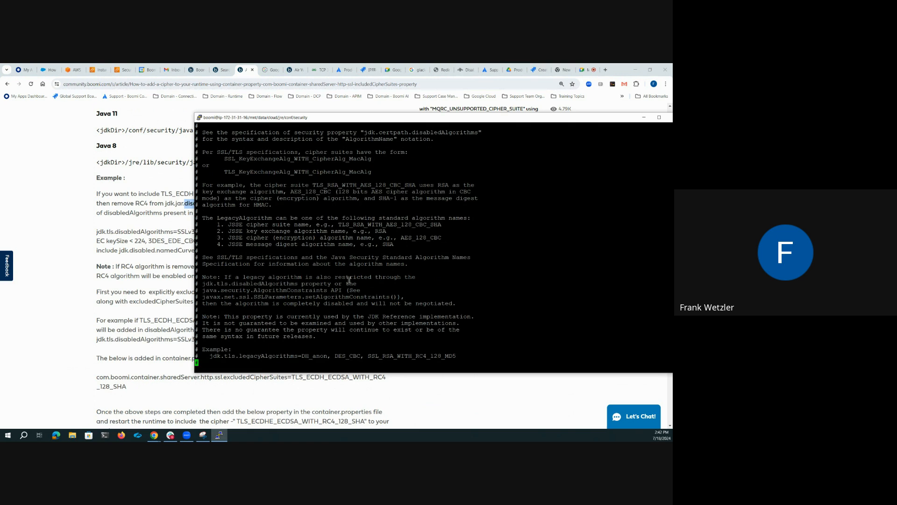
scroll("down", 3)
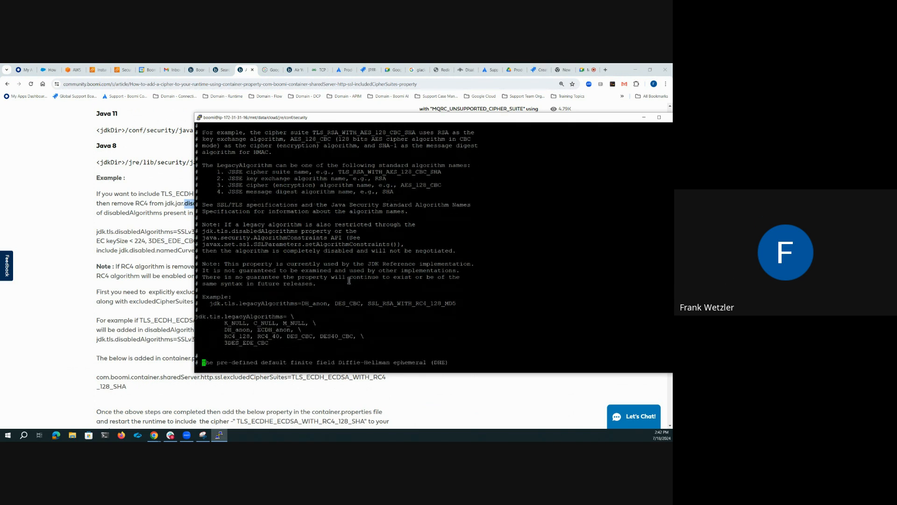
scroll("down", 3)
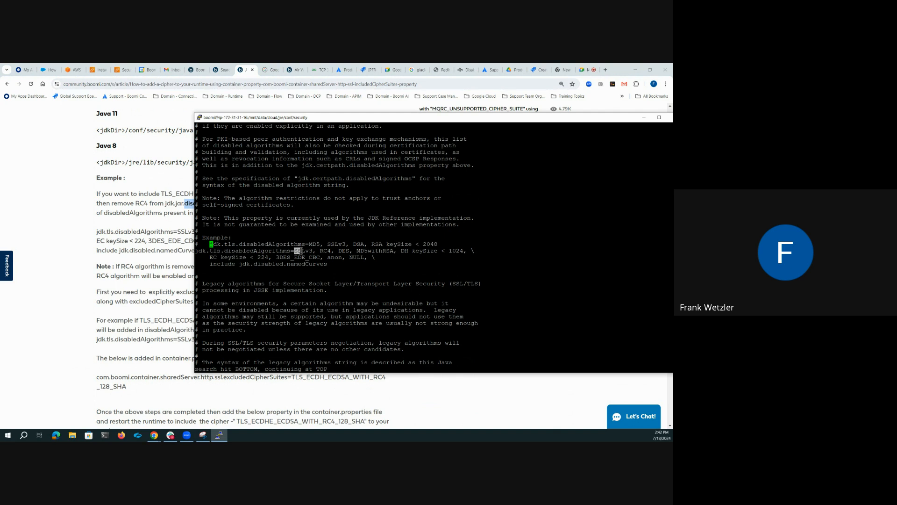
Insert DHE after SSLv3 on the jdk.tls.disabledAlgorithms line and move the PuTTY window higher.
double_click(303, 251)
type(", DHE")
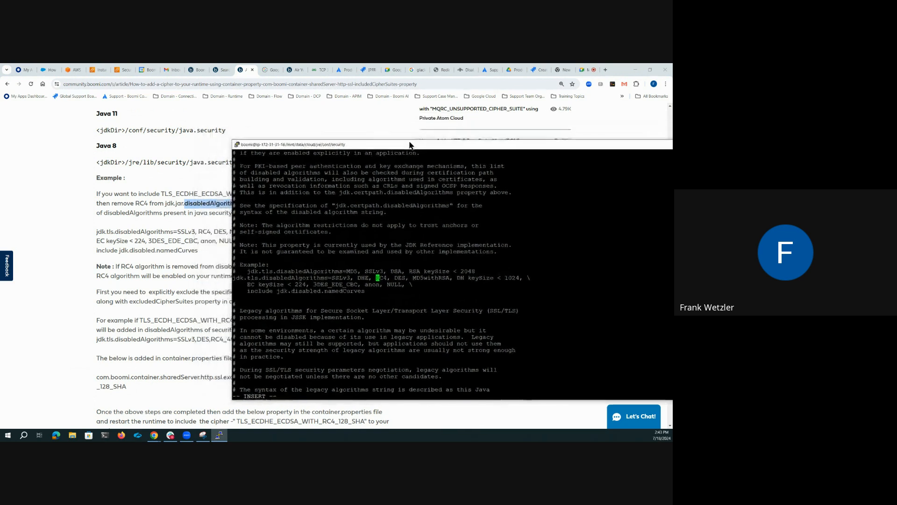
left_click_drag(409, 144, 379, 99)
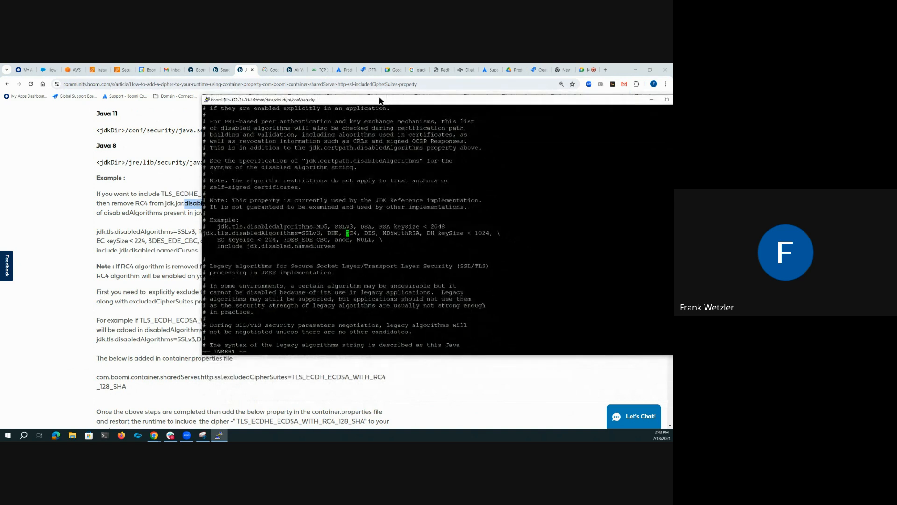